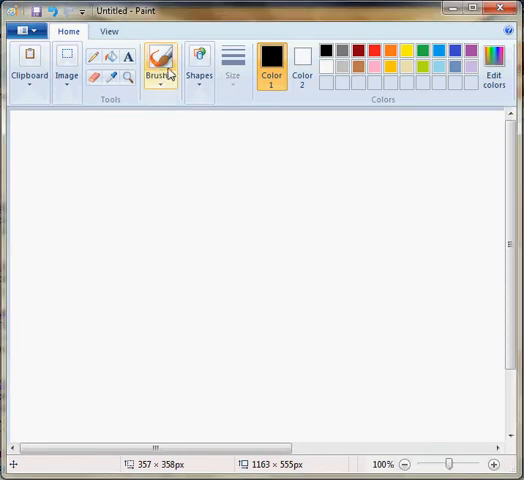
# Look over the ready-made star shapes in the Shapes gallery and close it without choosing one
pyautogui.click(200, 62)
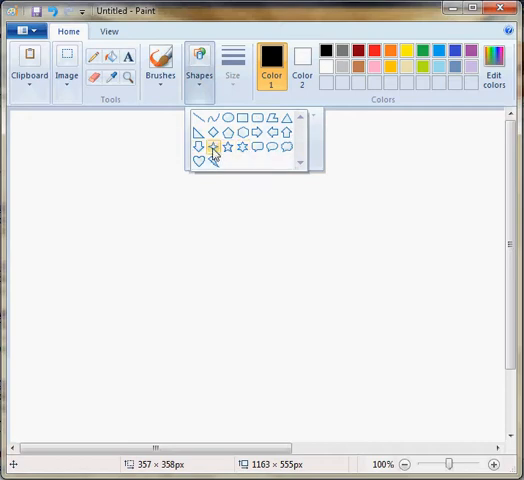
pyautogui.moveTo(228, 160)
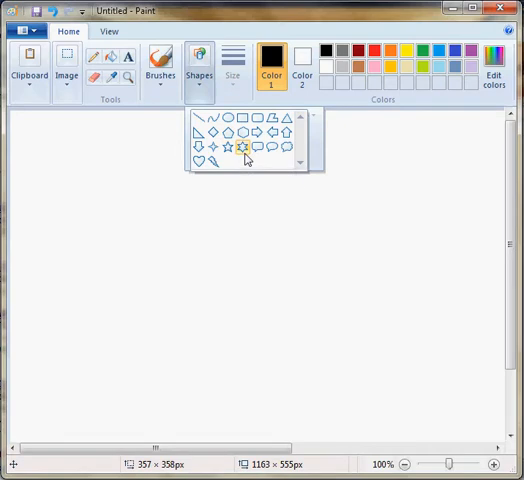
pyautogui.moveTo(248, 148)
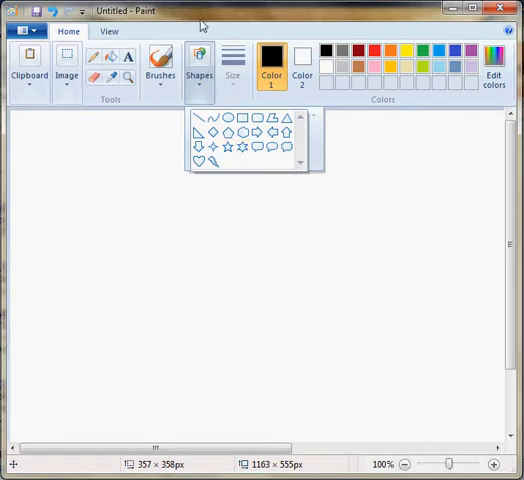
pyautogui.click(166, 150)
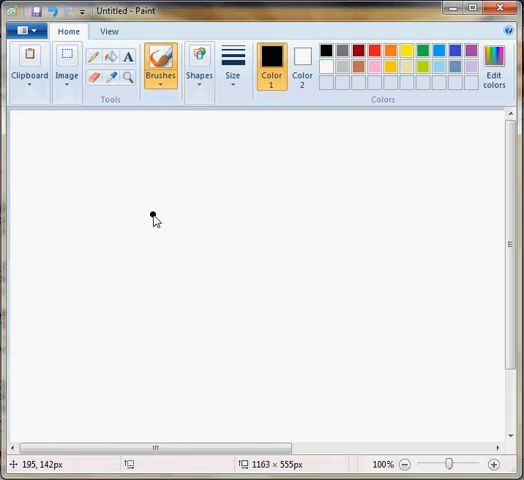
# Place black dots for the centre and the inner and outer points of a three-pointed star, then switch the colour to red
pyautogui.click(136, 296)
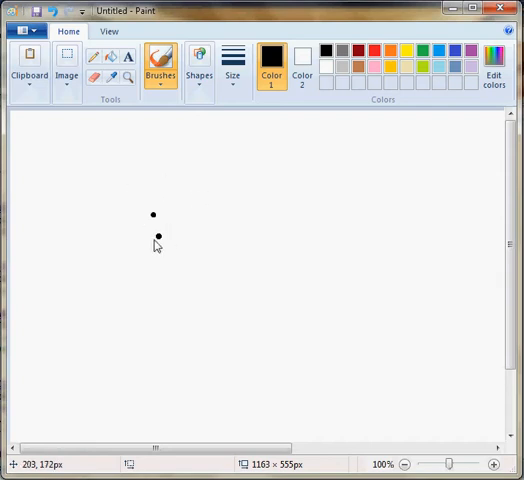
pyautogui.click(132, 208)
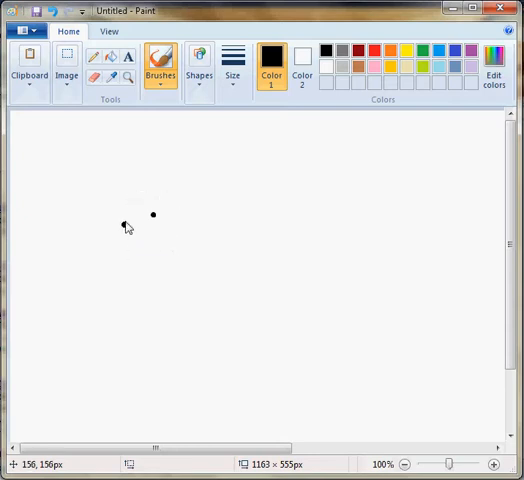
pyautogui.click(152, 192)
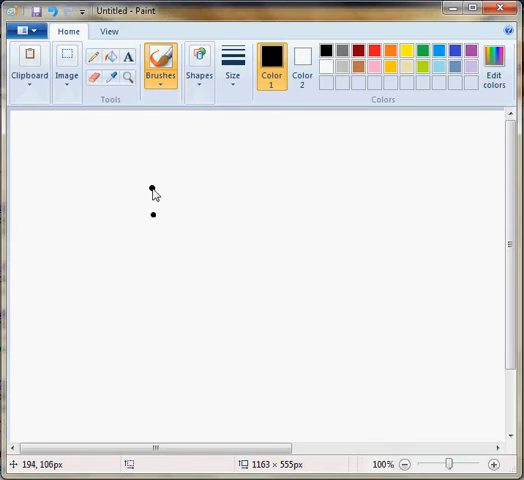
pyautogui.moveTo(156, 192)
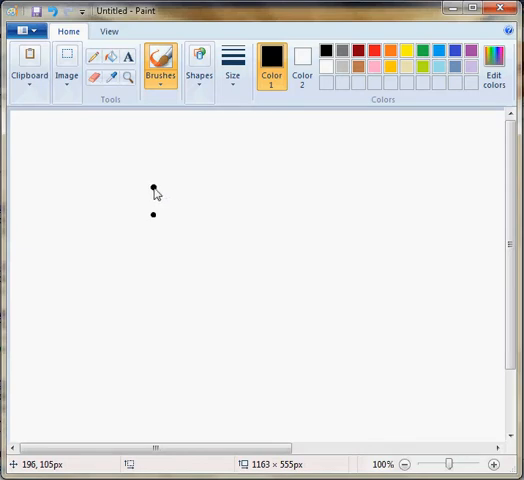
pyautogui.moveTo(132, 236)
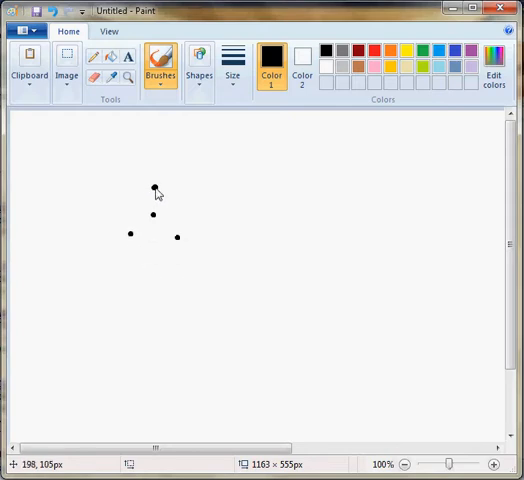
pyautogui.click(192, 250)
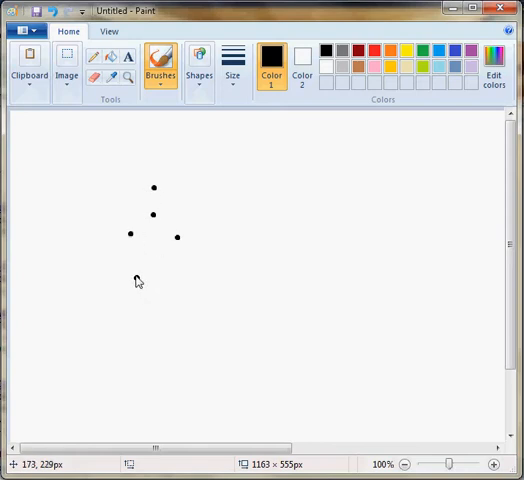
pyautogui.click(92, 172)
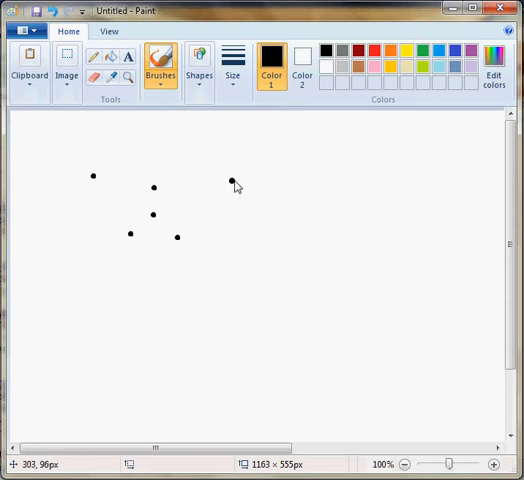
pyautogui.click(144, 292)
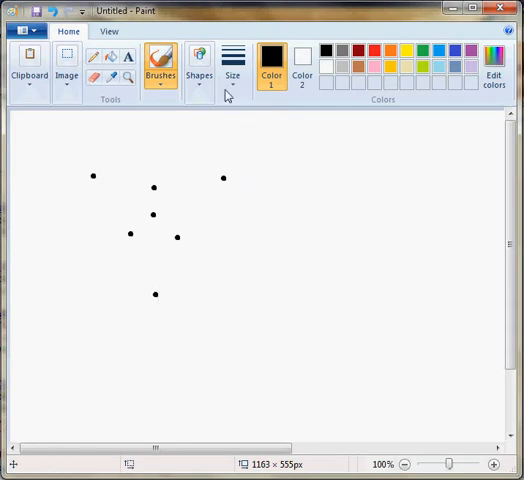
pyautogui.click(232, 62)
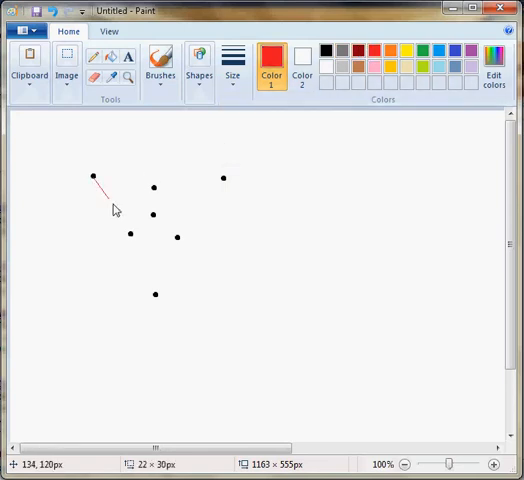
# Draw red lines joining the outer and inner dots into a closed three-pointed star outline
pyautogui.moveTo(92, 176); pyautogui.dragTo(130, 238)
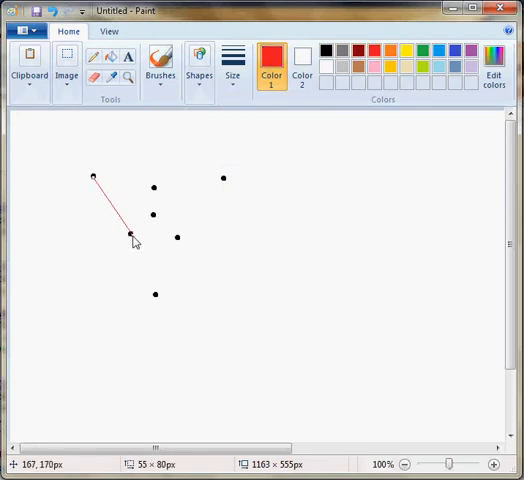
pyautogui.moveTo(224, 178); pyautogui.dragTo(176, 238)
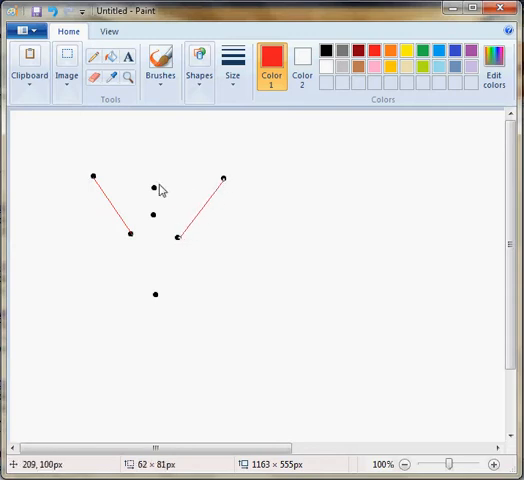
pyautogui.moveTo(92, 176); pyautogui.dragTo(152, 188)
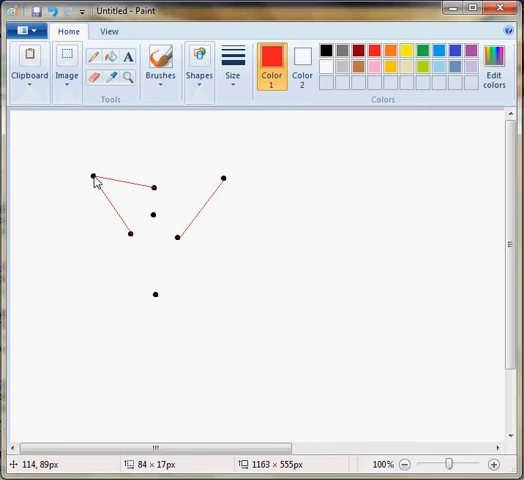
pyautogui.moveTo(92, 176); pyautogui.dragTo(222, 182)
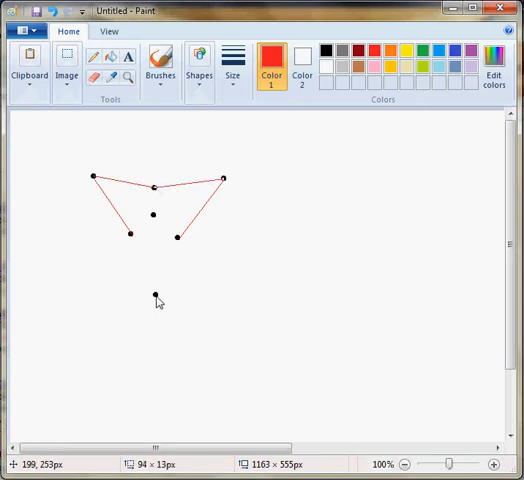
pyautogui.moveTo(156, 294); pyautogui.dragTo(132, 236)
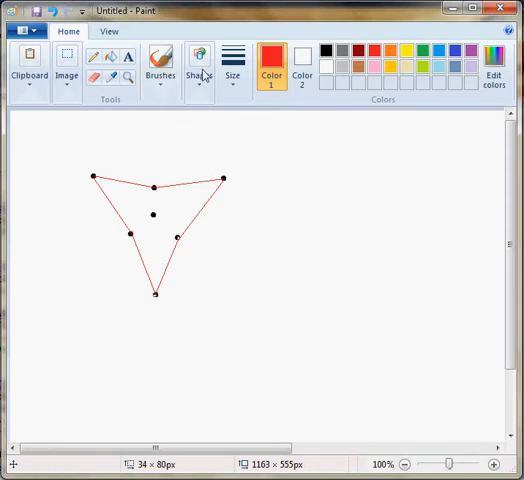
# With the brush in dark red, place dots around the star for the points of two larger copies
pyautogui.click(160, 60)
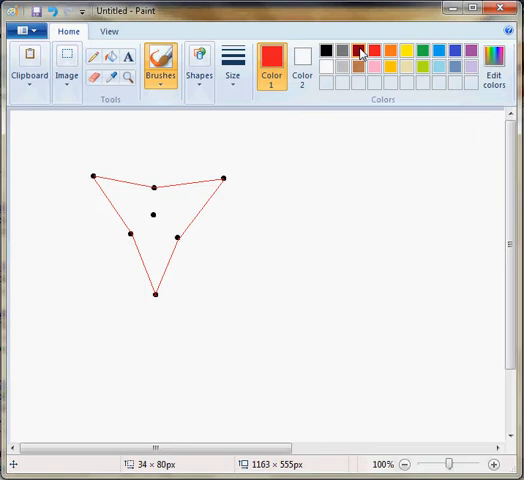
pyautogui.click(360, 48)
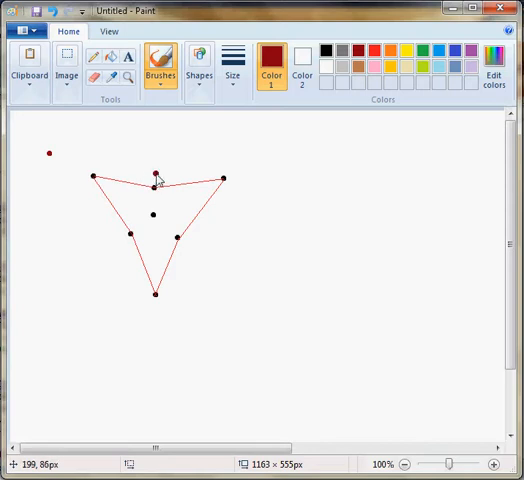
pyautogui.click(260, 152)
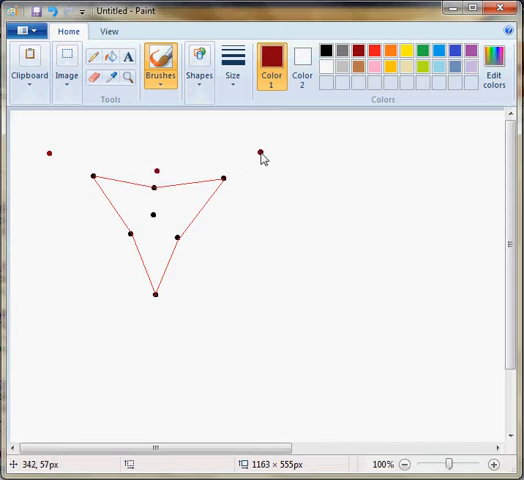
pyautogui.click(200, 246)
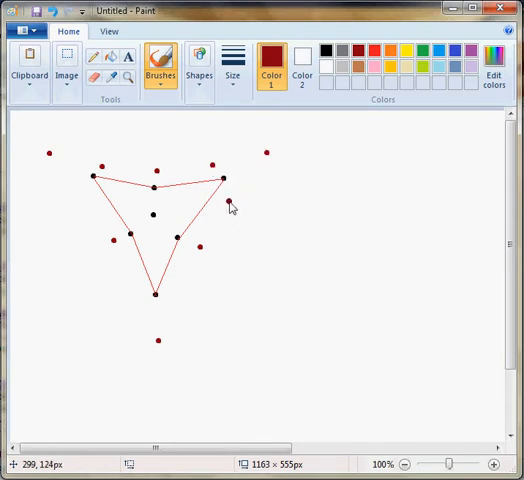
pyautogui.moveTo(52, 156)
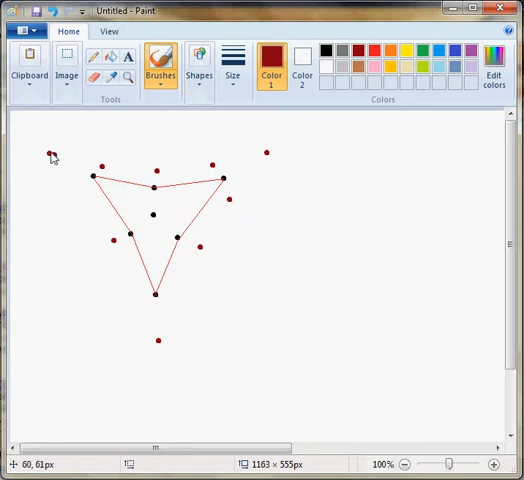
pyautogui.moveTo(88, 200)
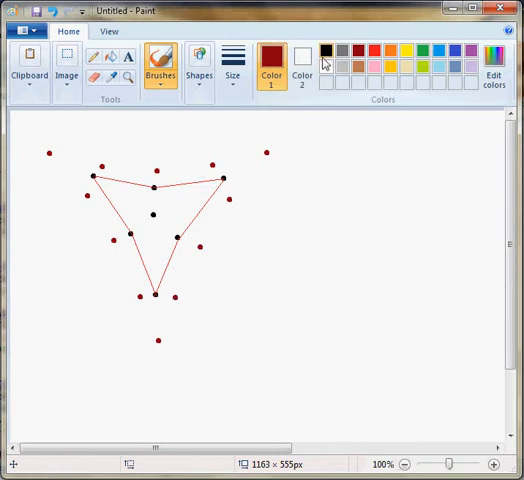
pyautogui.click(232, 62)
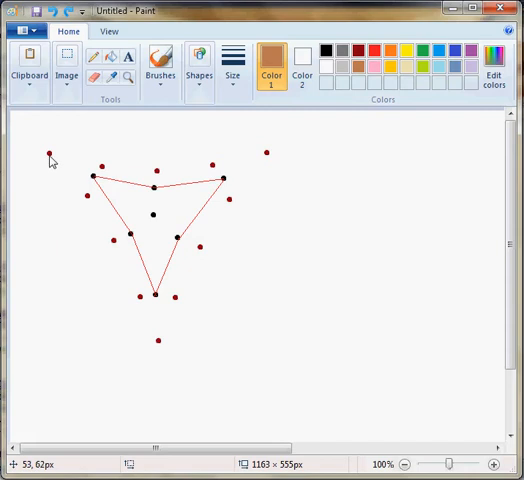
# Draw red lines between the dark red dots to outline the two larger nested stars
pyautogui.moveTo(48, 154); pyautogui.dragTo(112, 244)
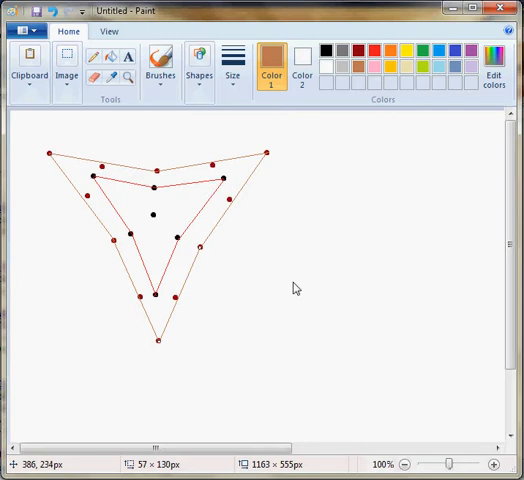
pyautogui.moveTo(194, 130)
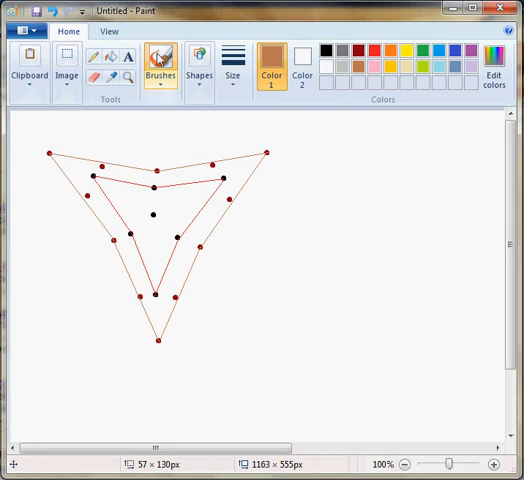
# Place black dots beside the nested stars for the tips, inner corners and centre of a four-pointed star
pyautogui.click(326, 50)
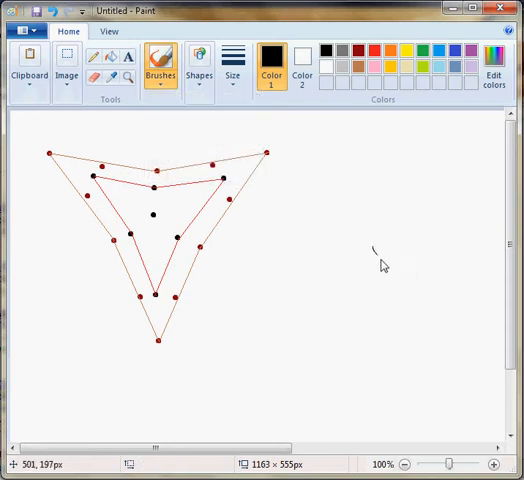
pyautogui.click(234, 64)
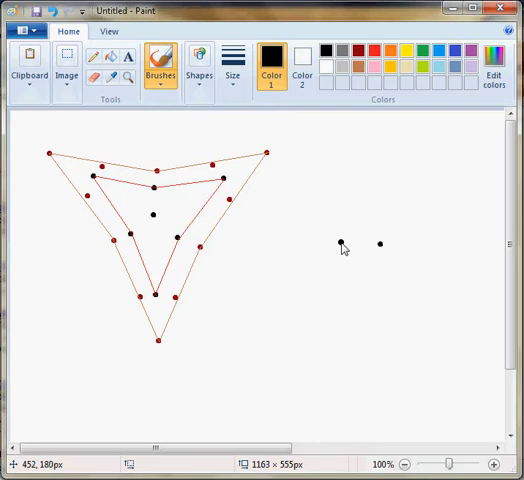
pyautogui.moveTo(378, 224)
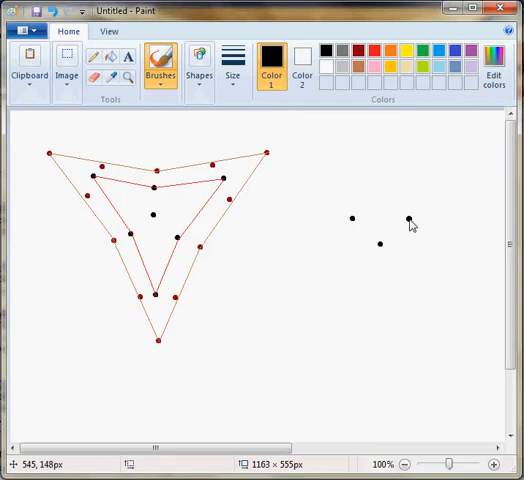
pyautogui.click(356, 272)
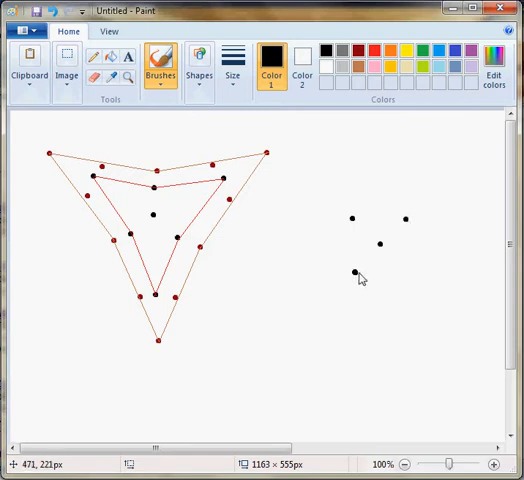
pyautogui.click(410, 272)
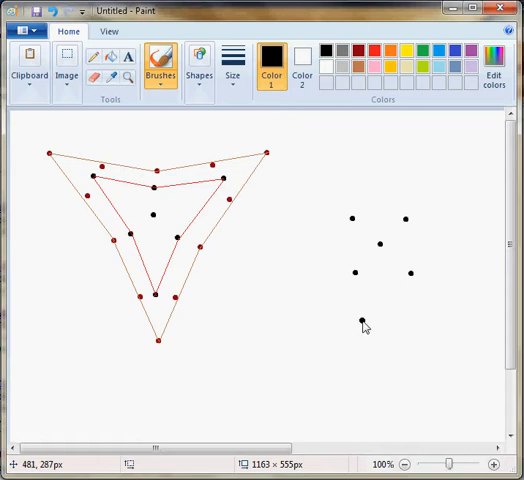
pyautogui.click(372, 156)
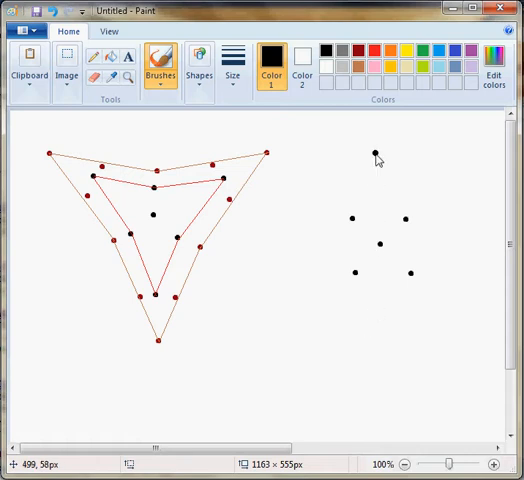
pyautogui.click(302, 252)
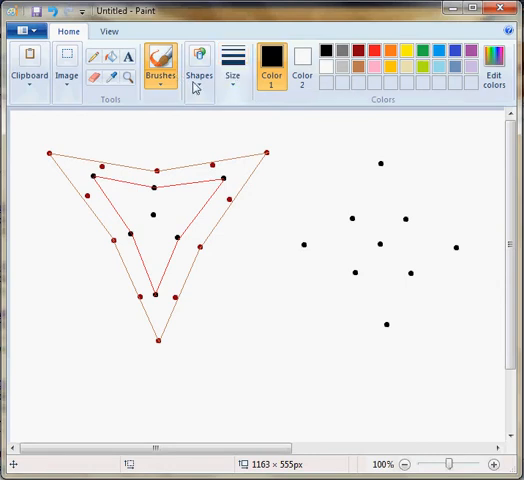
pyautogui.click(232, 60)
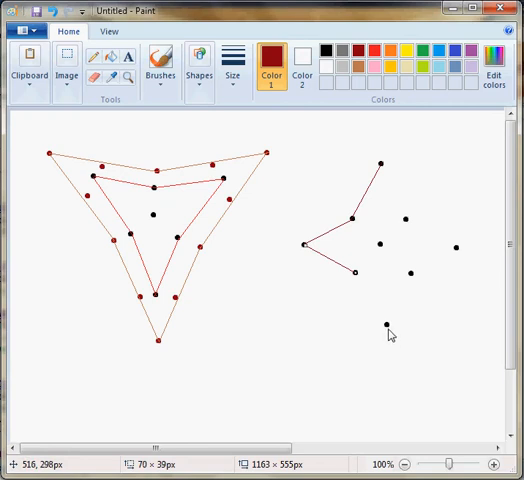
# Draw red lines joining the dots into a complete four-pointed star outline
pyautogui.moveTo(356, 272); pyautogui.dragTo(386, 324)
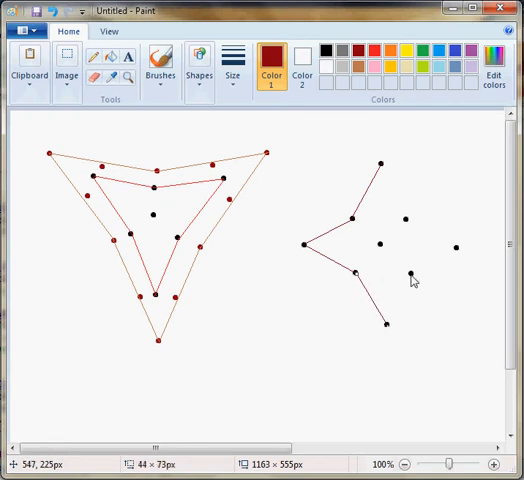
pyautogui.moveTo(410, 270); pyautogui.dragTo(388, 324)
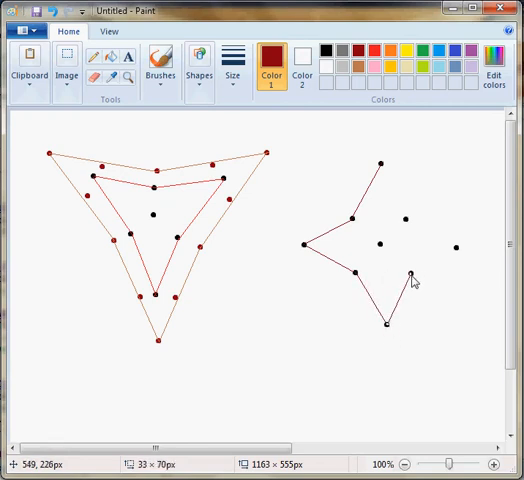
pyautogui.moveTo(412, 272); pyautogui.dragTo(456, 244)
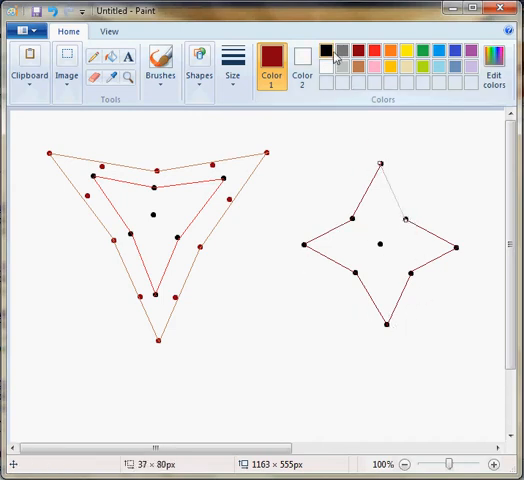
pyautogui.click(160, 62)
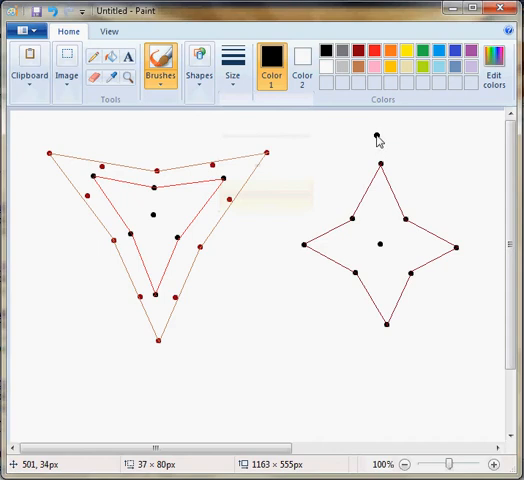
# Place red dots around the four-pointed star marking the tips and corners of a larger copy
pyautogui.click(272, 56)
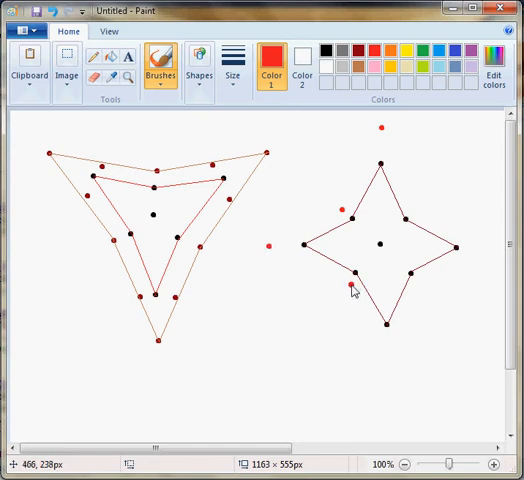
pyautogui.click(388, 356)
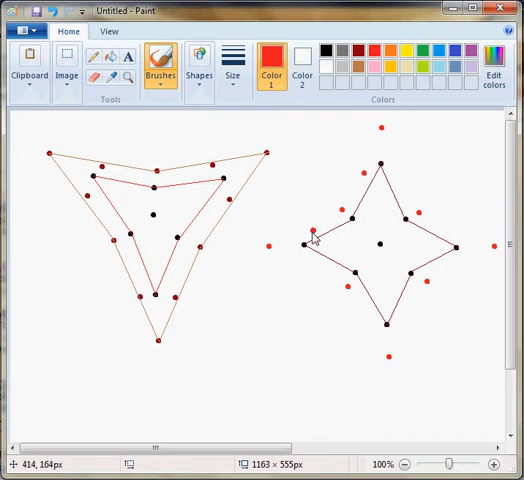
pyautogui.moveTo(312, 268)
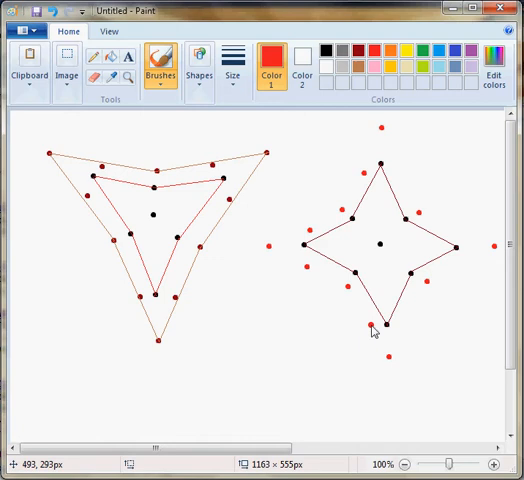
pyautogui.moveTo(412, 332)
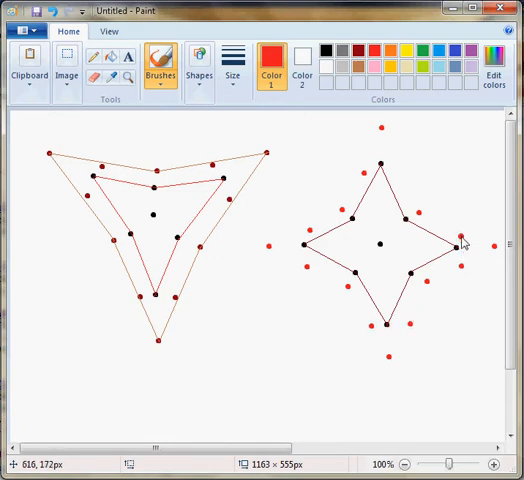
pyautogui.moveTo(400, 178)
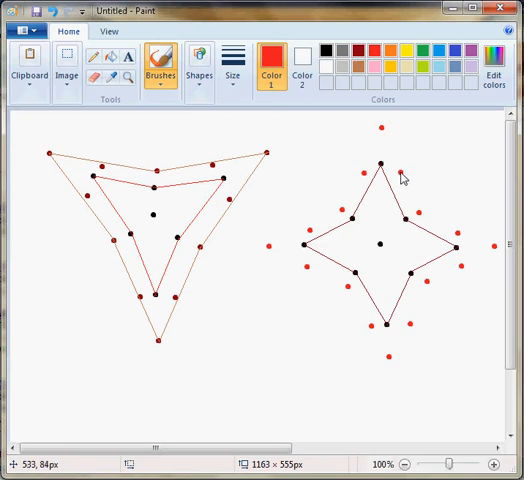
pyautogui.click(200, 62)
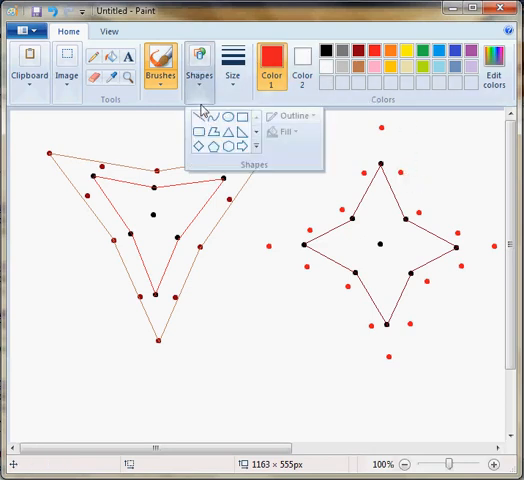
# Draw straight red lines between the red dots to outline the larger nested four-pointed star
pyautogui.click(360, 52)
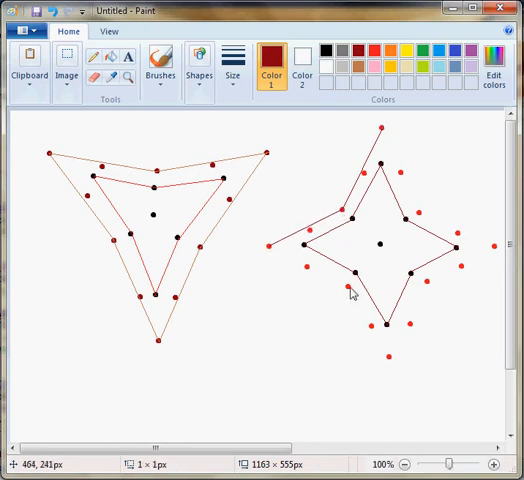
pyautogui.moveTo(352, 296); pyautogui.dragTo(276, 252)
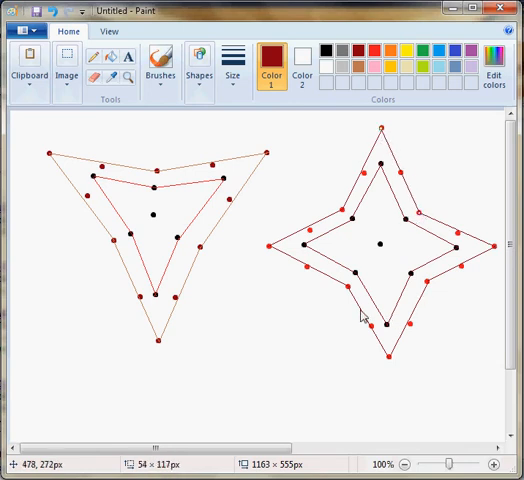
pyautogui.moveTo(298, 116)
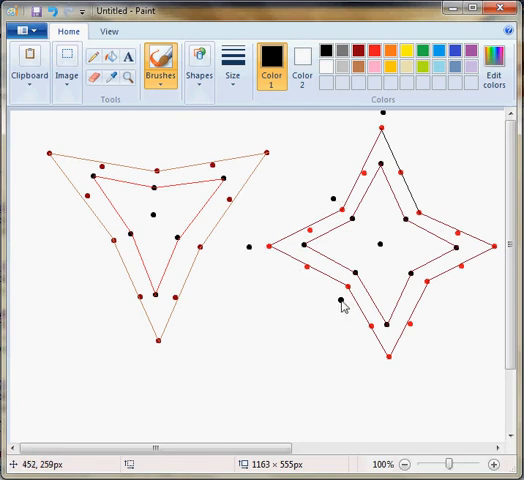
pyautogui.moveTo(392, 388)
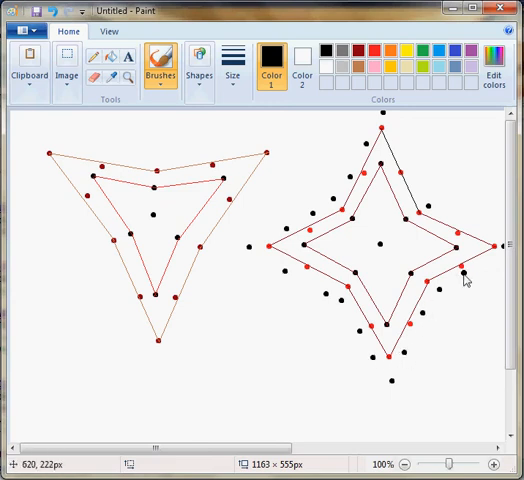
pyautogui.moveTo(484, 240)
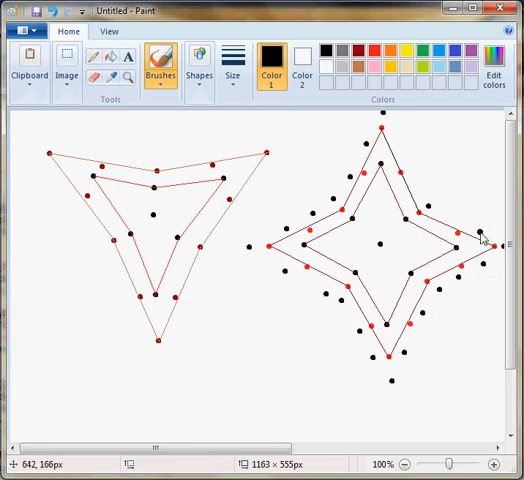
pyautogui.moveTo(418, 184)
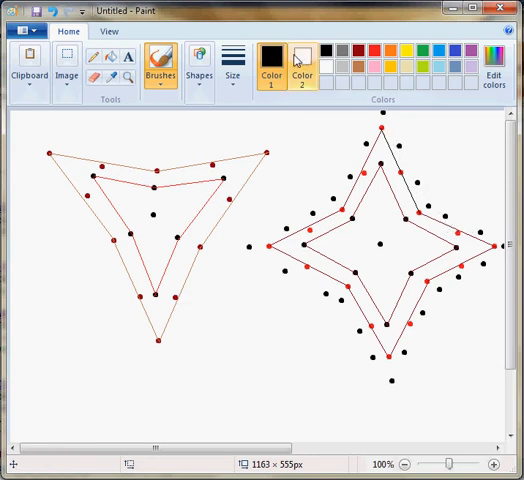
# Switch the drawing colour to black for the largest star's outline
pyautogui.click(198, 62)
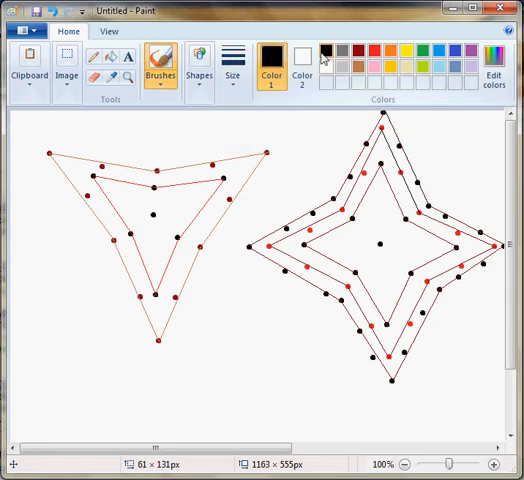
# Place black dots for the five-pointed star's tips, inner corners and centre below the other stars
pyautogui.click(230, 392)
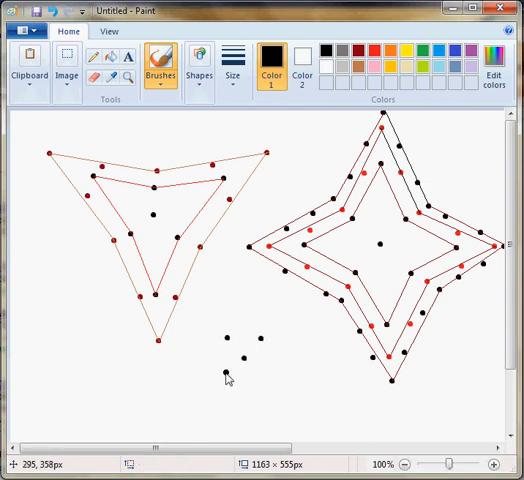
pyautogui.moveTo(268, 384)
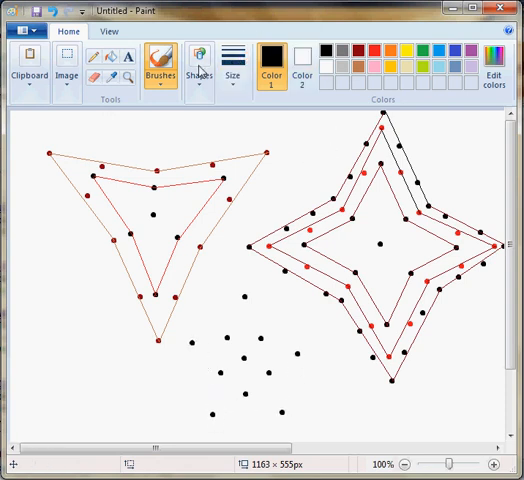
pyautogui.click(234, 62)
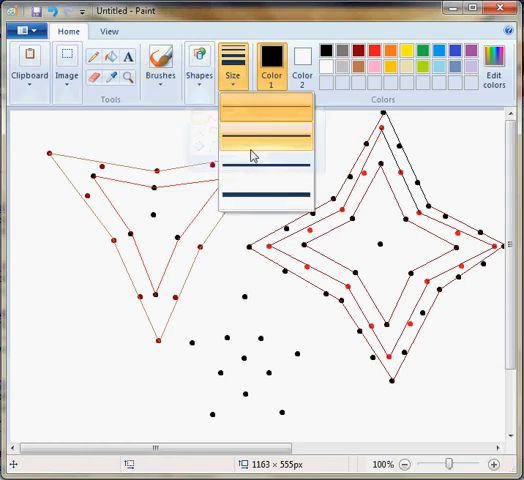
# Choose the thinnest line size and join the dots into a five-pointed star outline
pyautogui.click(252, 156)
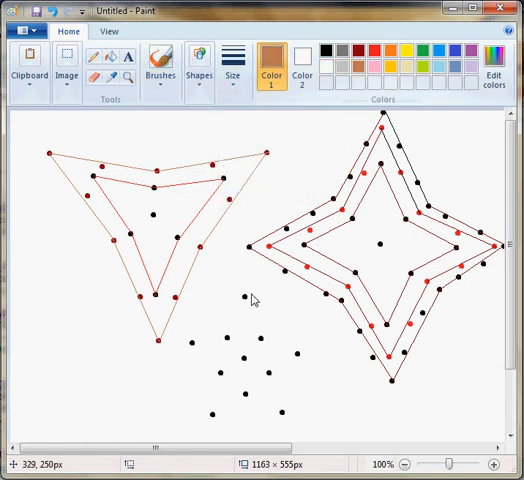
pyautogui.moveTo(244, 296); pyautogui.dragTo(228, 348)
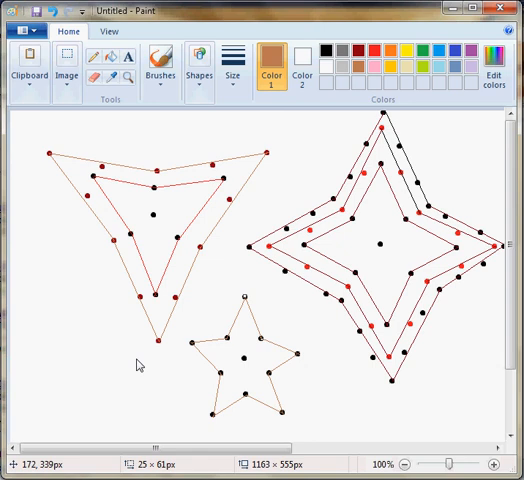
pyautogui.moveTo(208, 194)
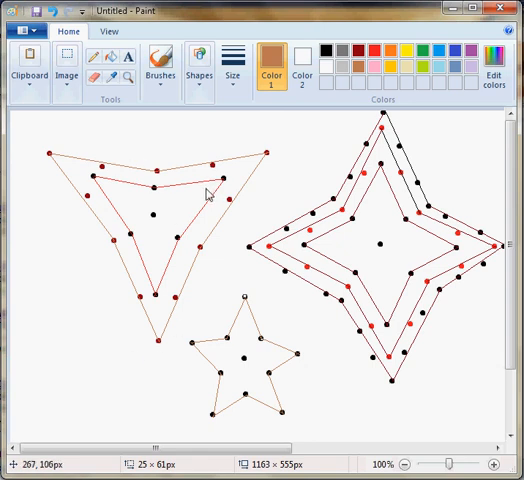
pyautogui.moveTo(136, 96)
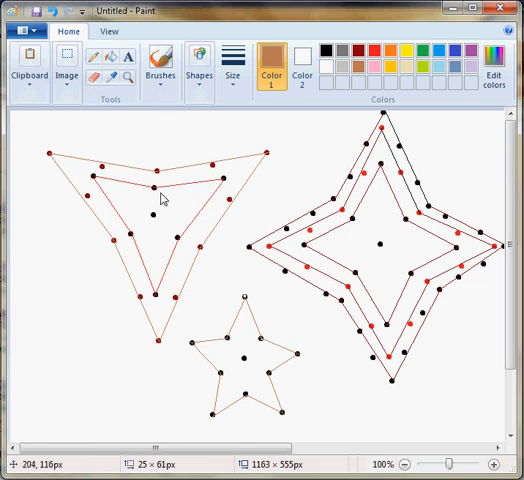
pyautogui.moveTo(138, 186)
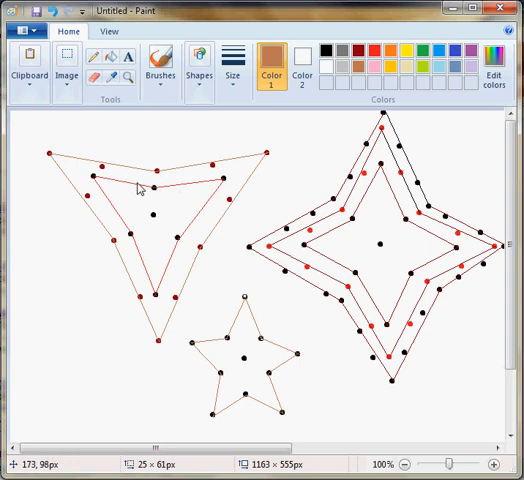
pyautogui.moveTo(140, 212)
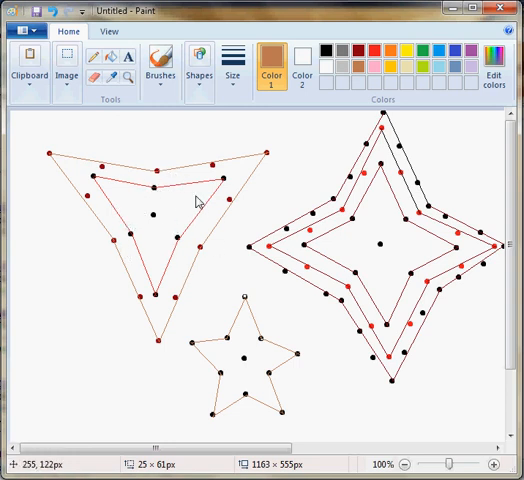
pyautogui.moveTo(214, 136)
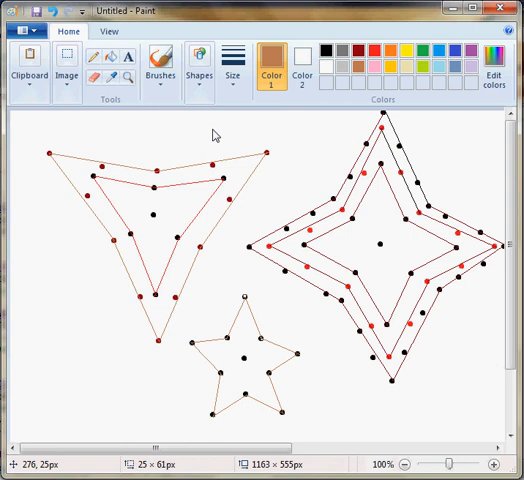